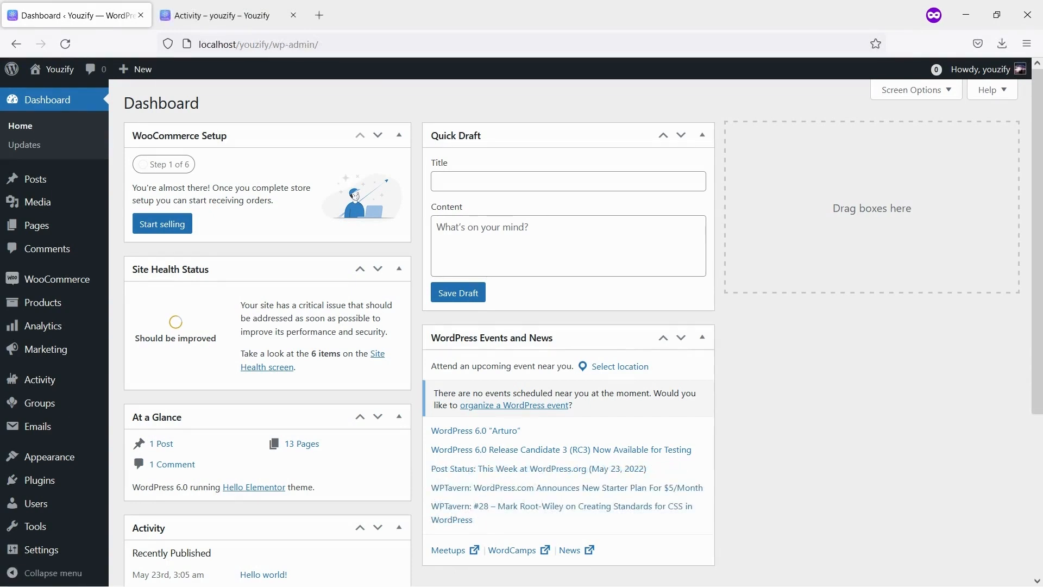
mouse_move(36, 480)
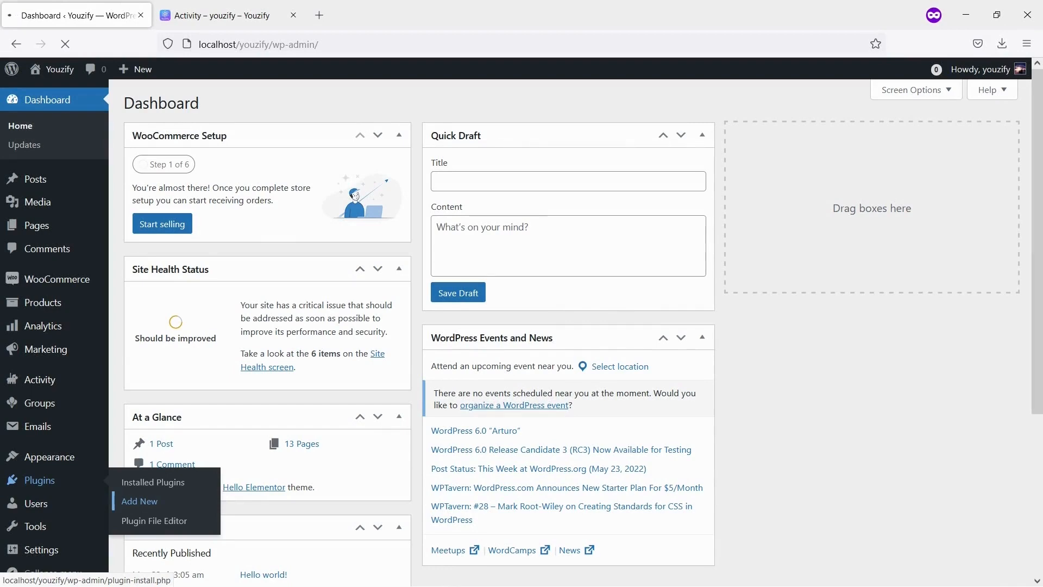
Search plugins for 'youzify' and activate the Youzify plugin
left_click(139, 501)
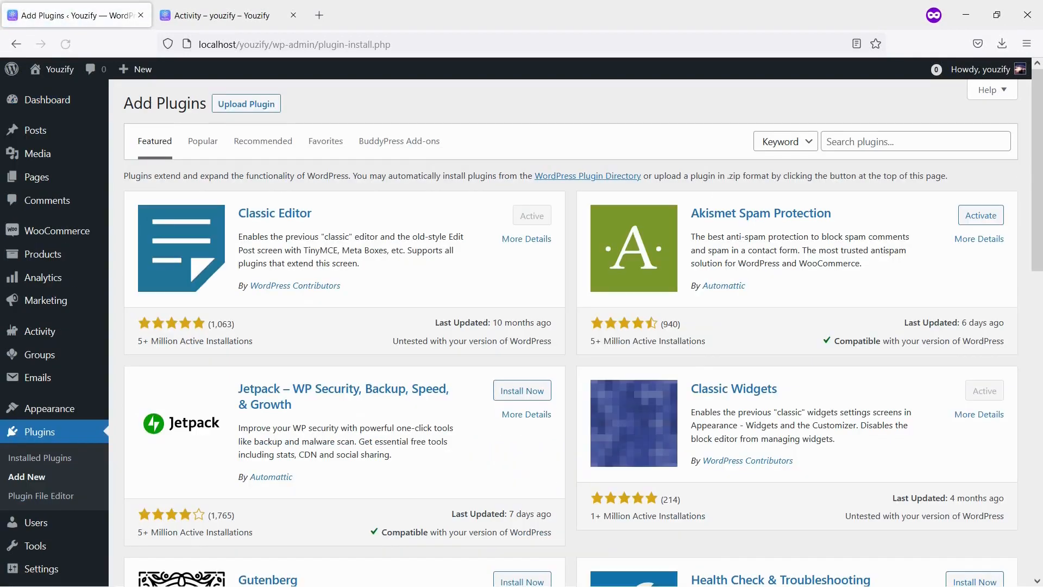
left_click(915, 141)
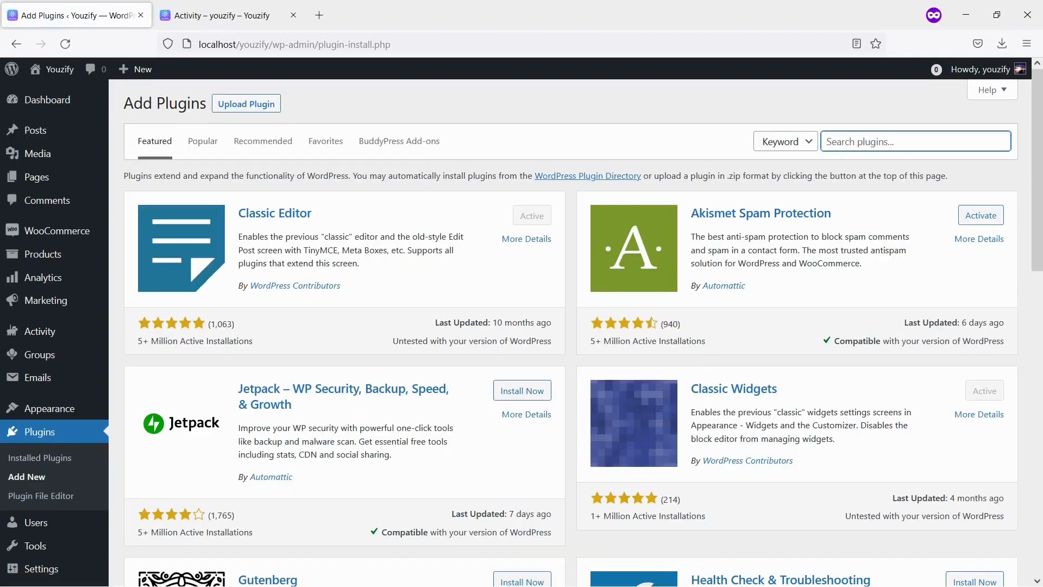
type("youzify")
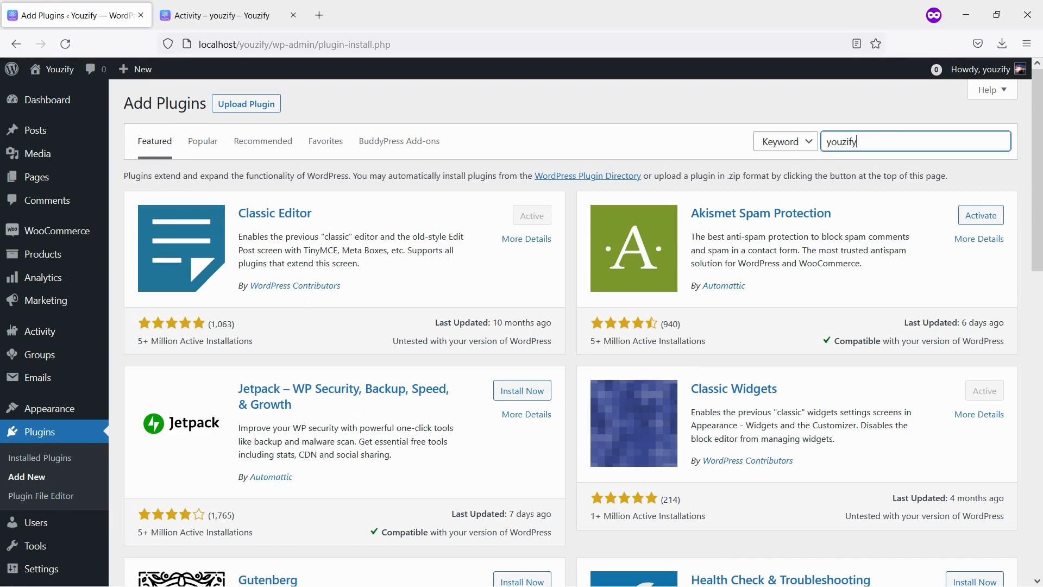
key("Enter")
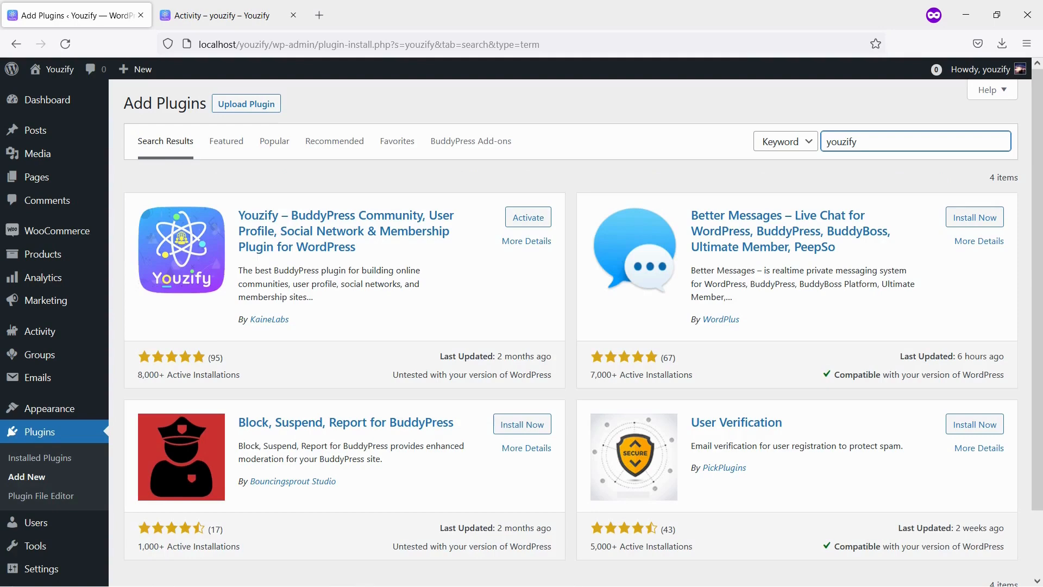
left_click(527, 217)
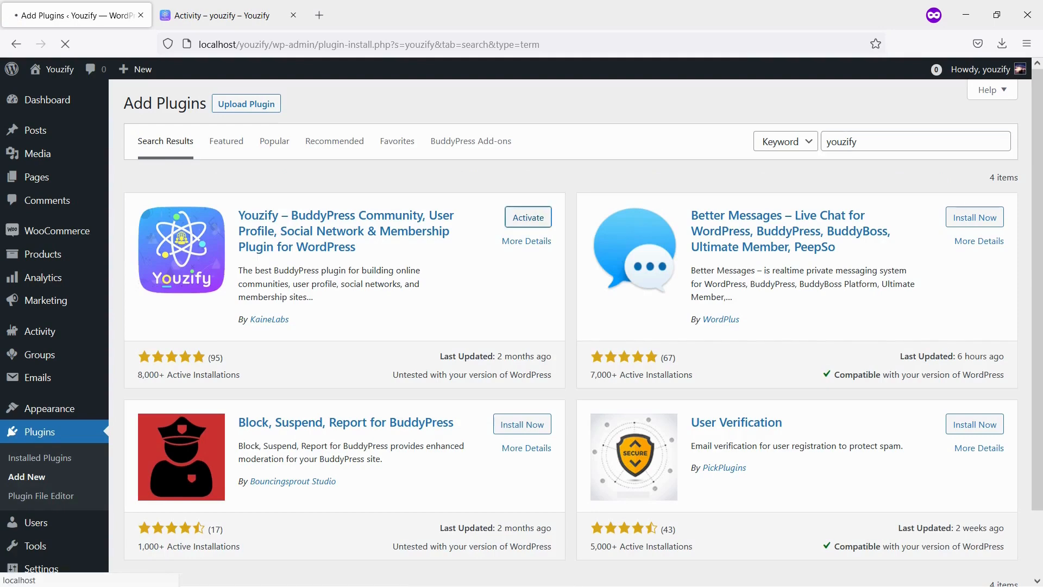
left_click(527, 217)
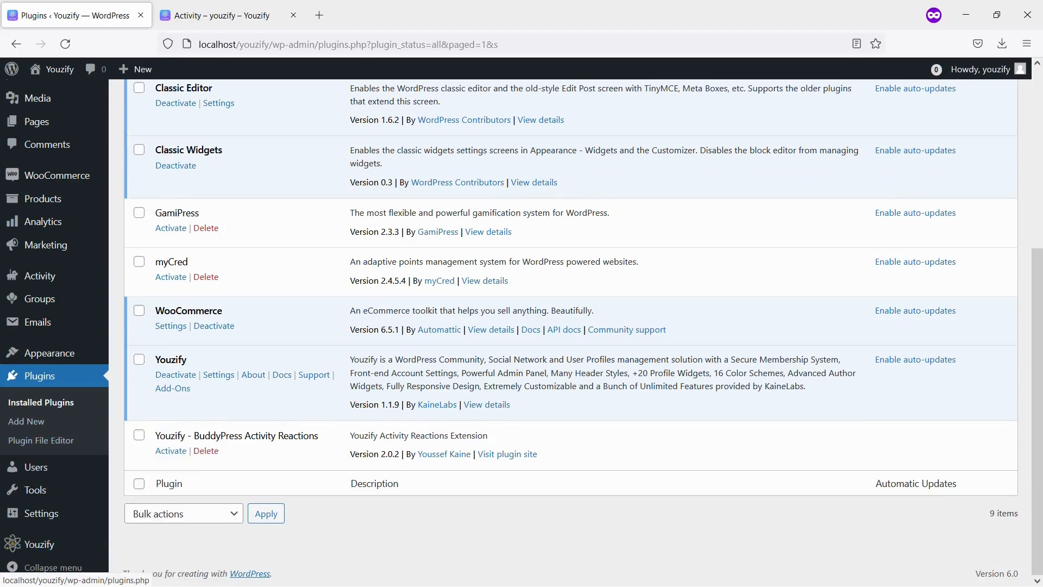
Go to Youzify Profile Settings from the dashboard and scroll its general options
left_click(26, 421)
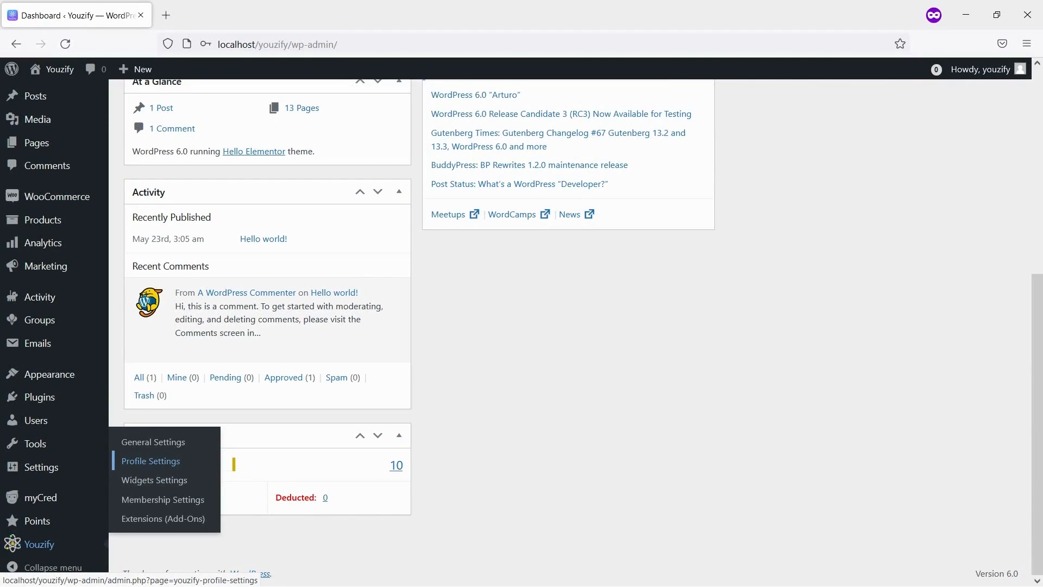
left_click(150, 460)
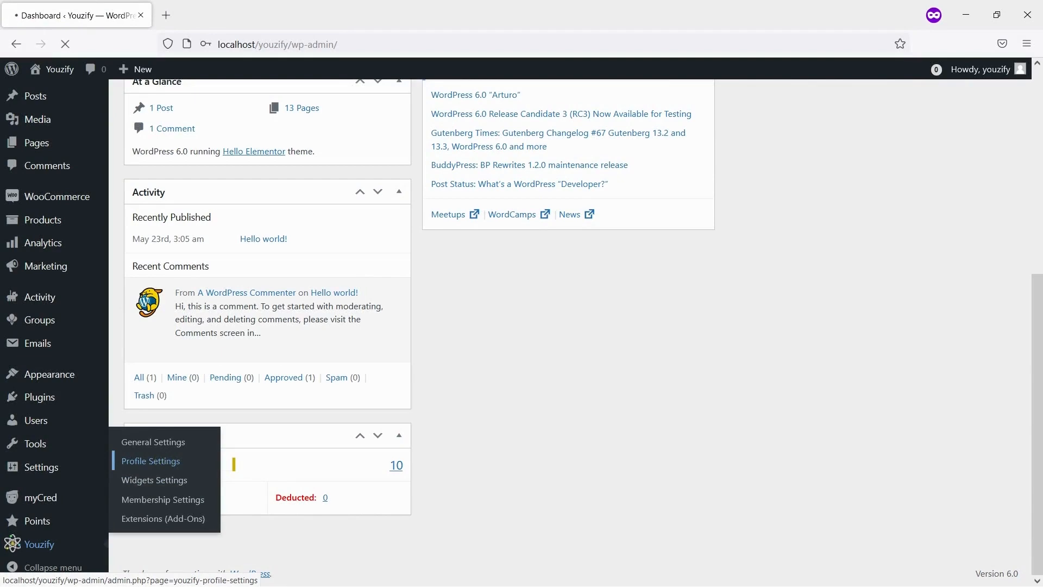
left_click(151, 460)
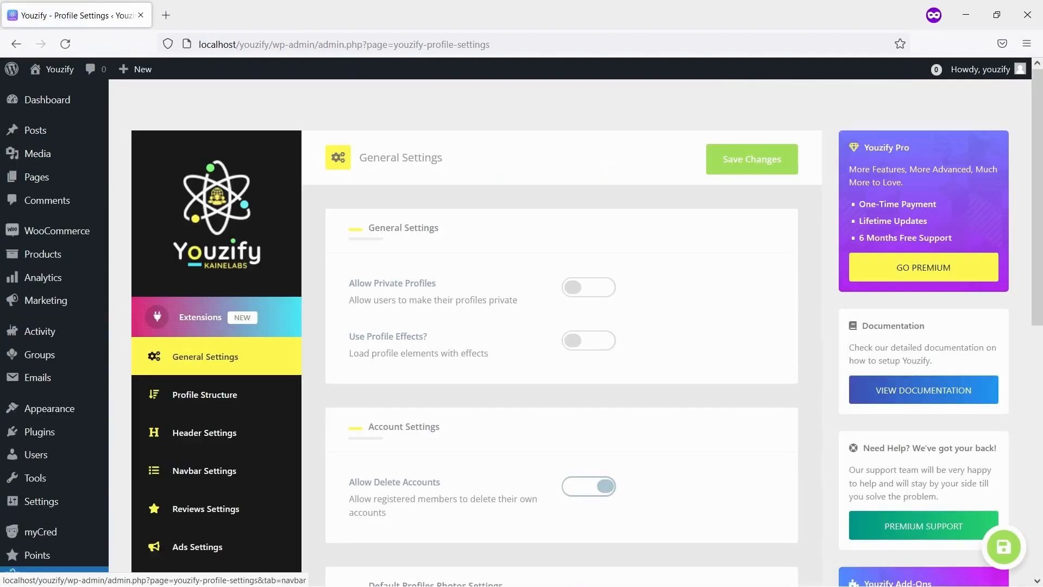
scroll("down", 3)
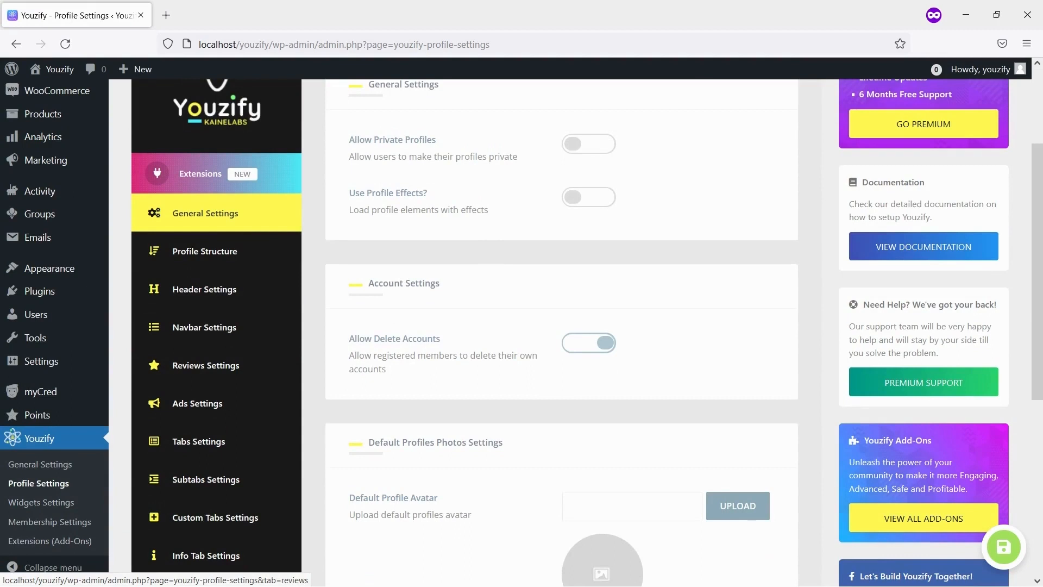
Enable Reviews and Allow Reviews Edition, with 20 reviews per page
left_click(207, 365)
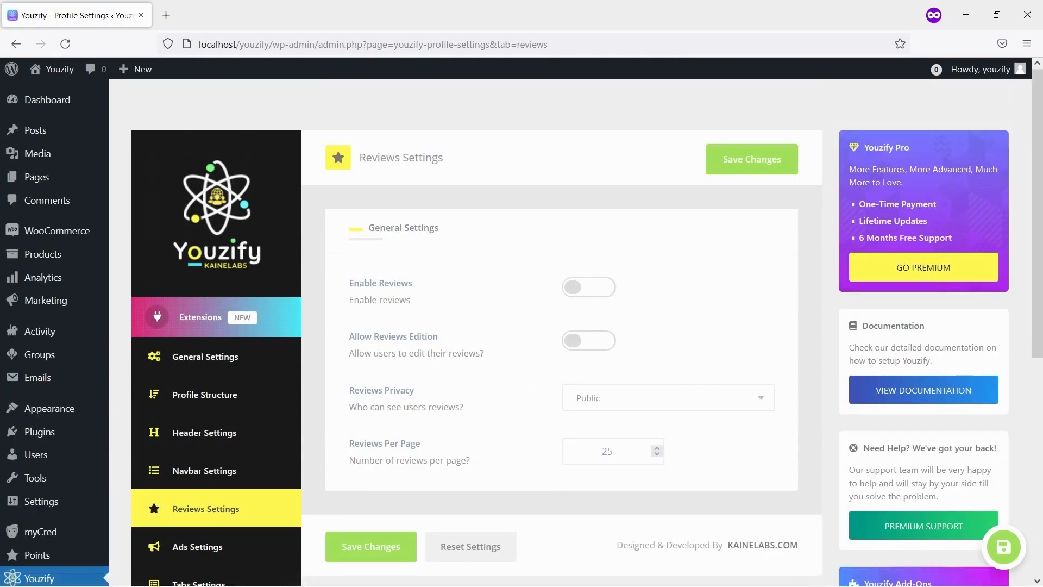
left_click(588, 287)
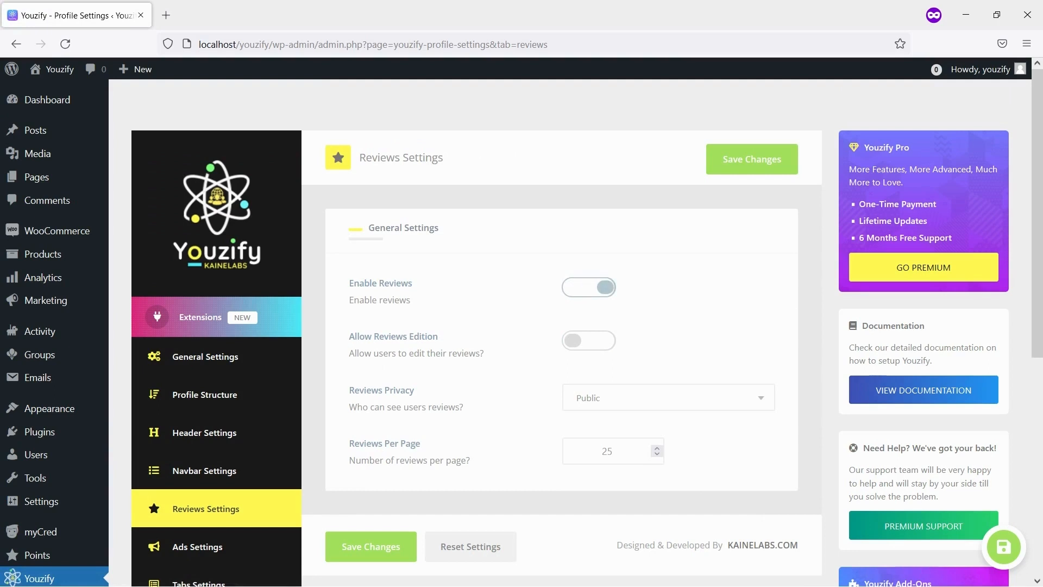
left_click(587, 340)
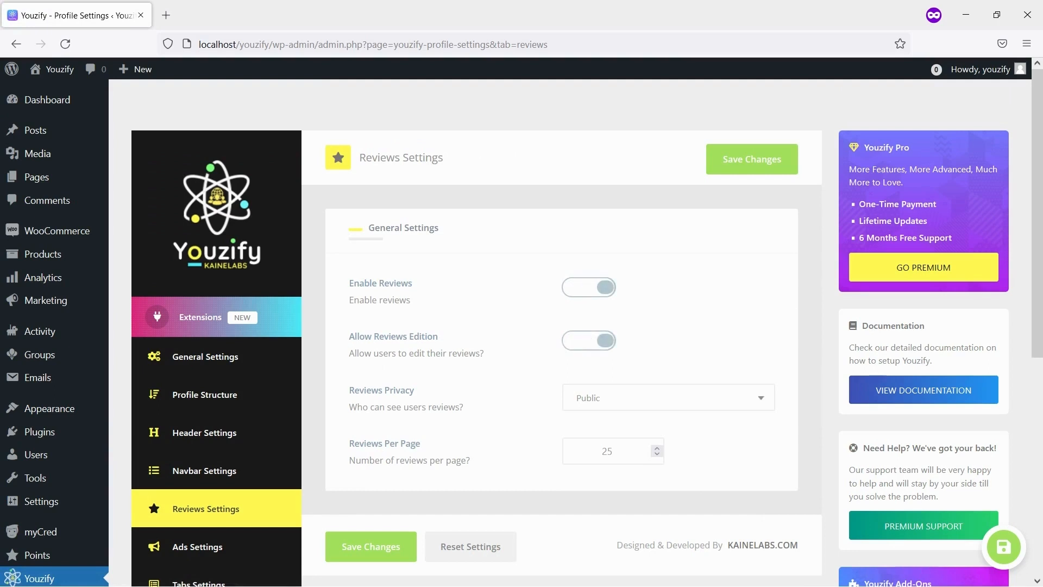
left_click(667, 397)
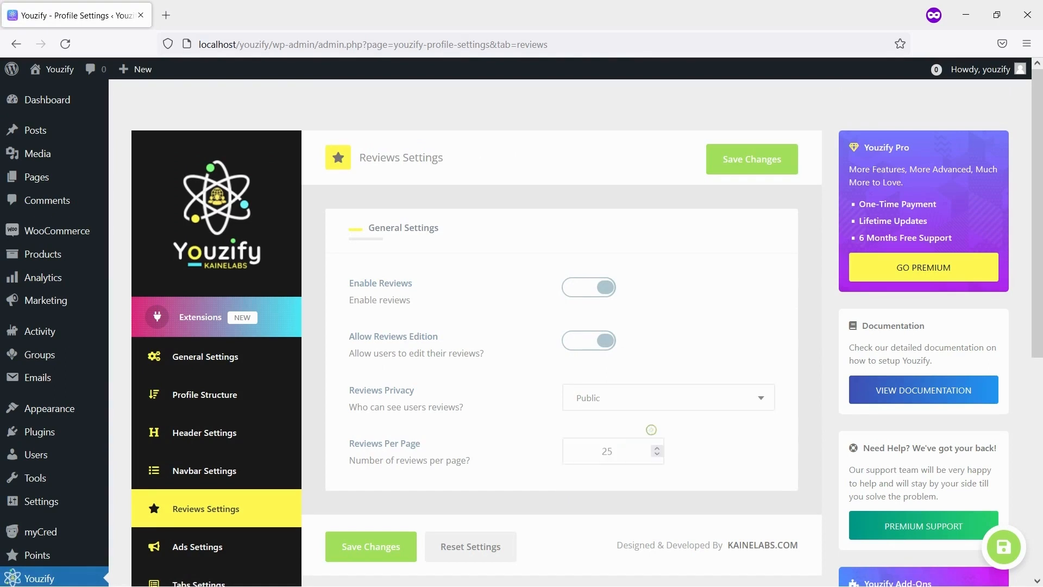
triple_click(606, 450)
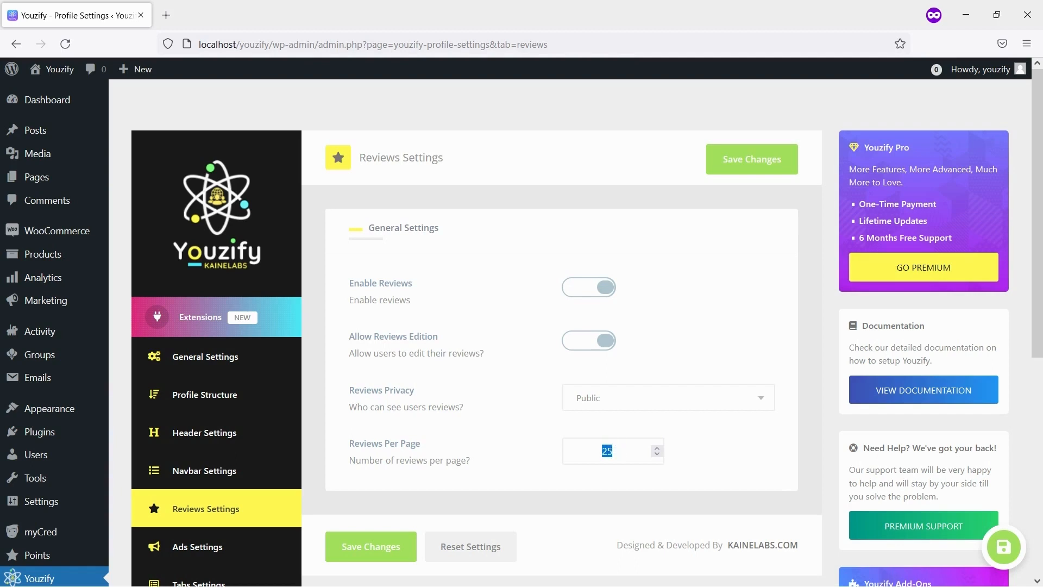
type("2")
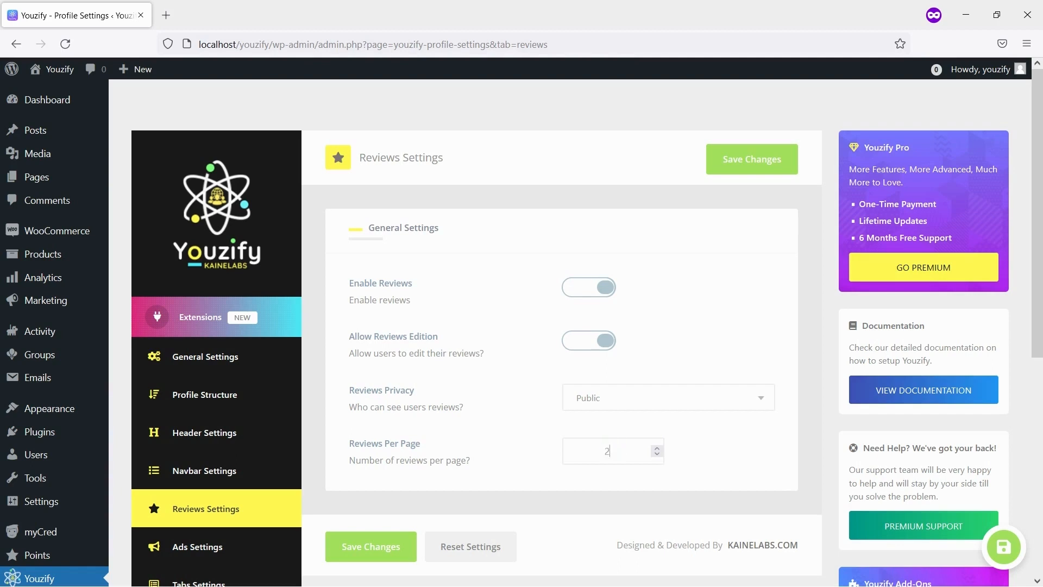
type("0")
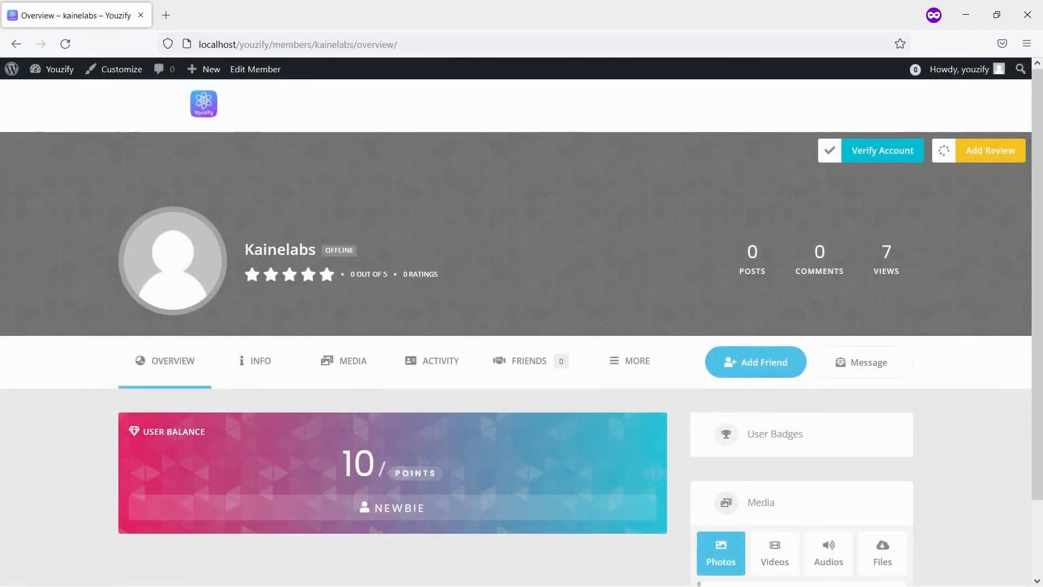
Submit a 5-star review with the text 'testing' for the member
left_click(990, 150)
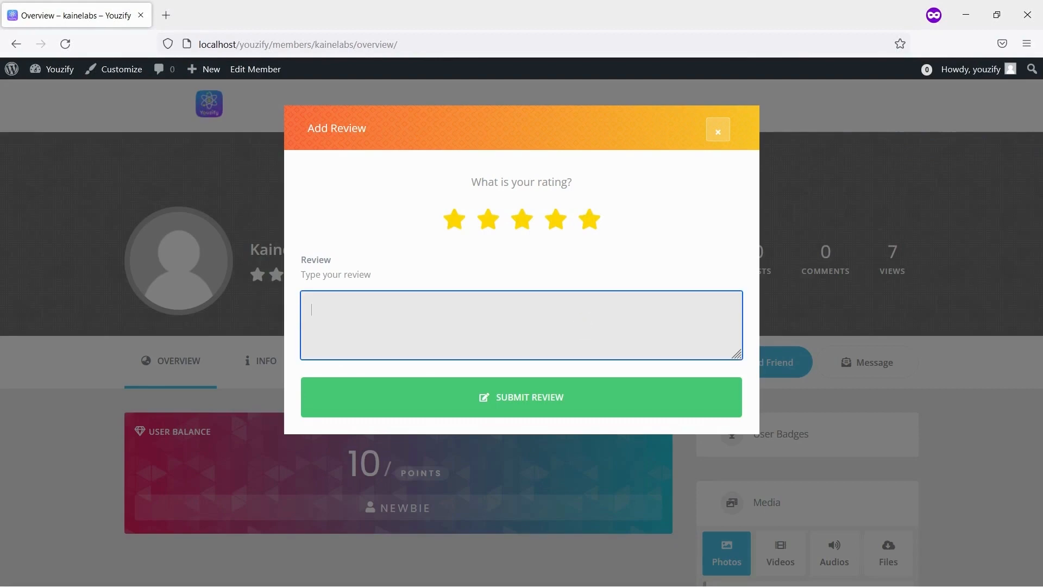
type("testing")
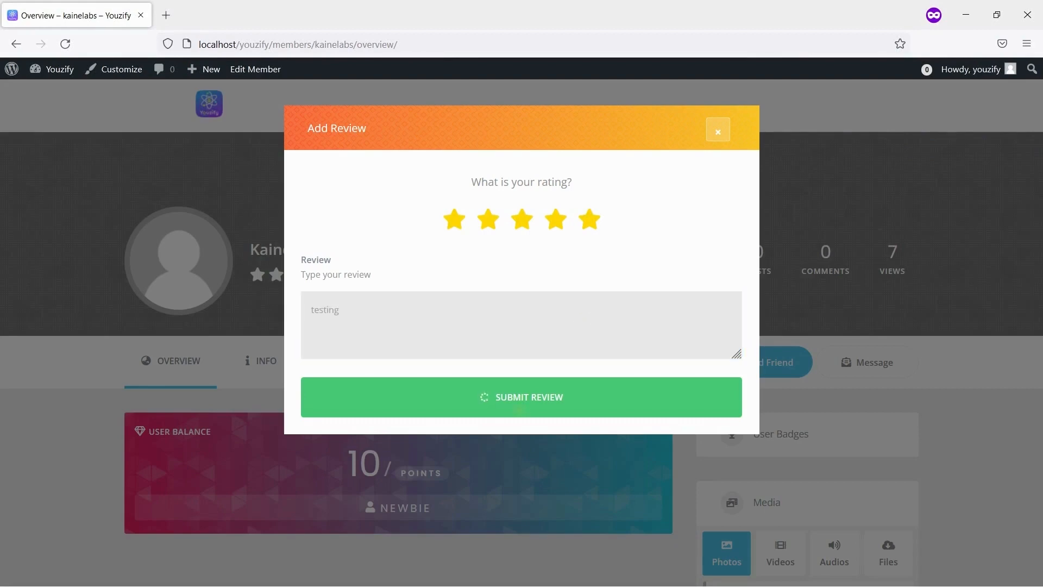
left_click(716, 129)
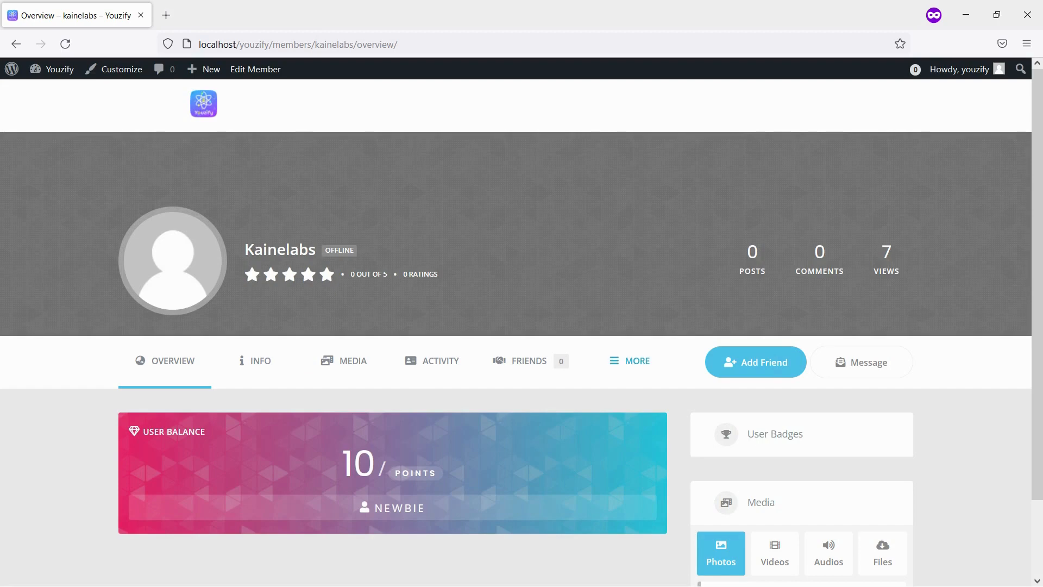
Show the member's Reviews section from the More menu
left_click(628, 361)
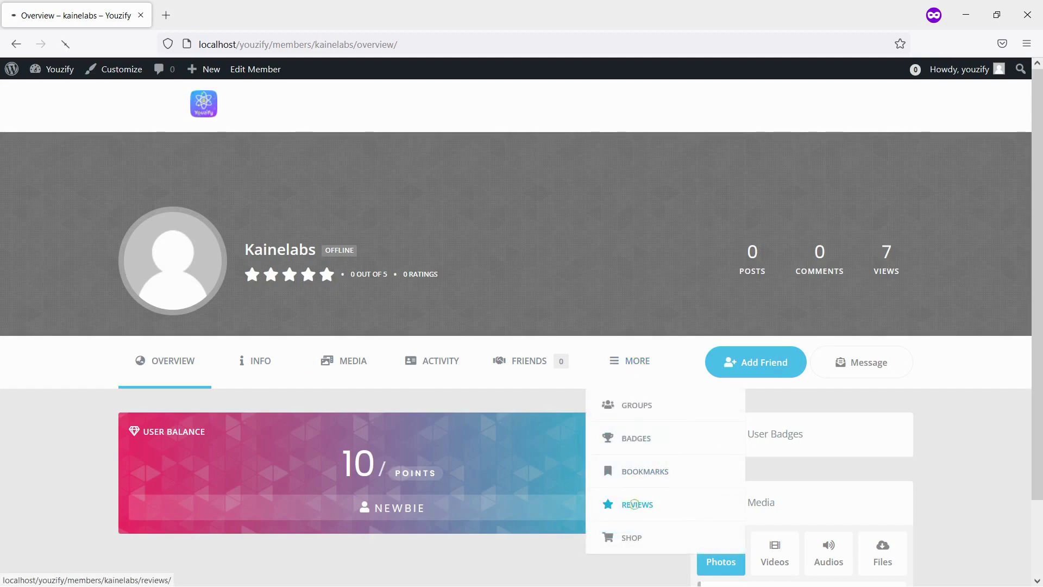
left_click(636, 504)
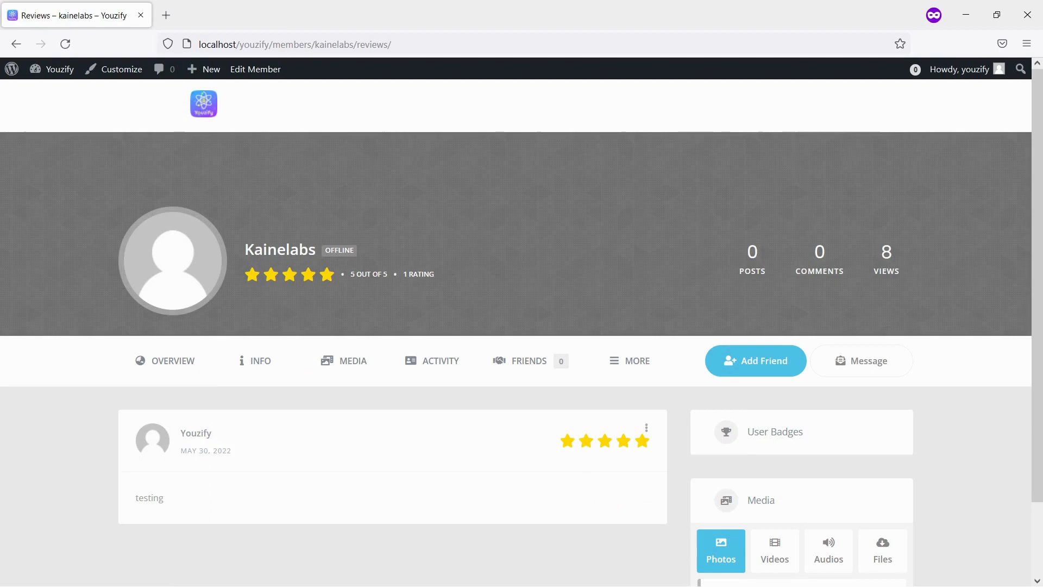